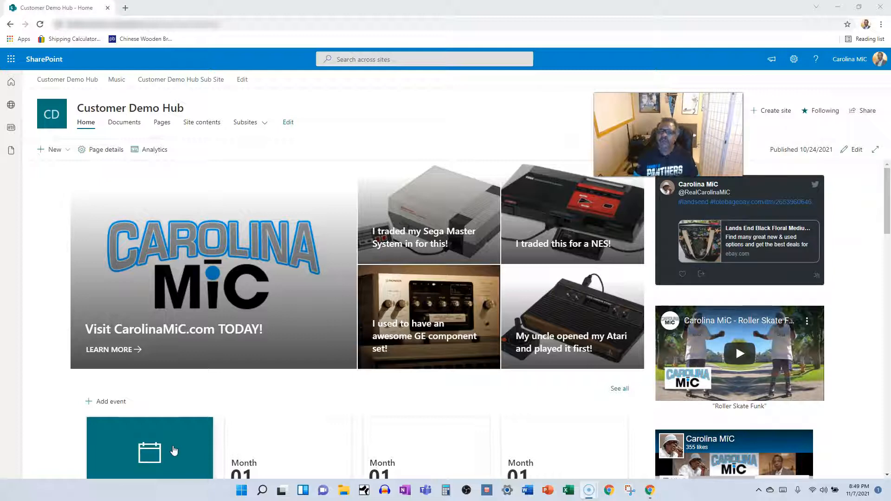
pyautogui.moveTo(29, 465)
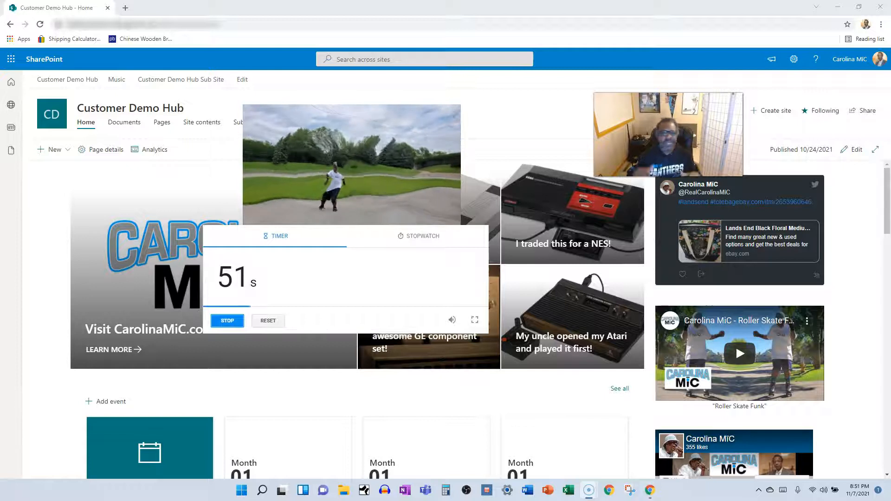
# Step: Go to Site contents from the gear menu and into the Site Pages library
pyautogui.click(793, 59)
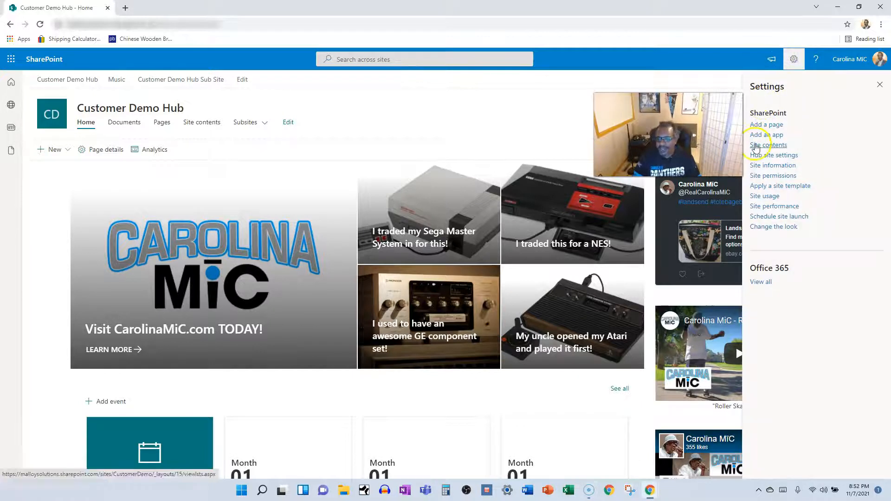
pyautogui.click(774, 145)
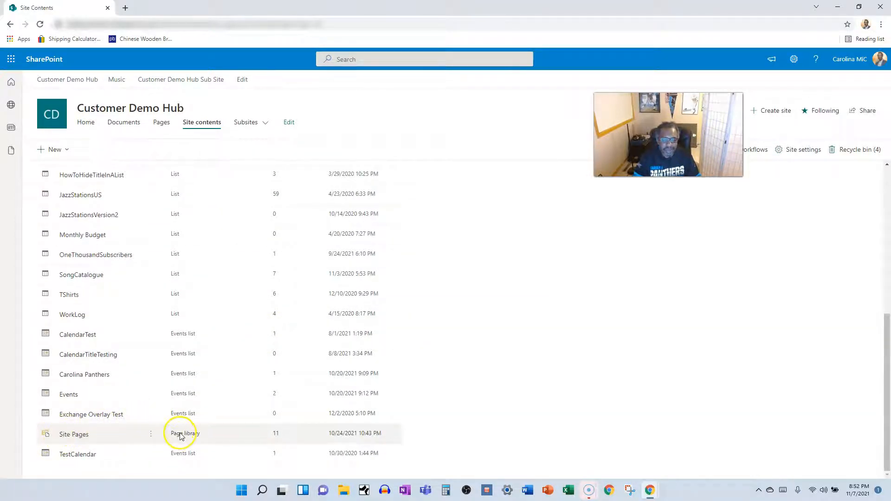
pyautogui.click(73, 434)
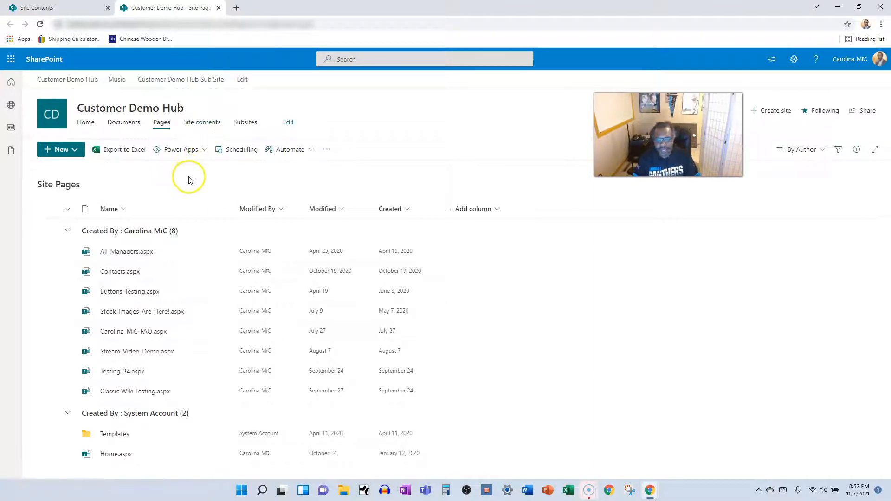
pyautogui.moveTo(200, 184)
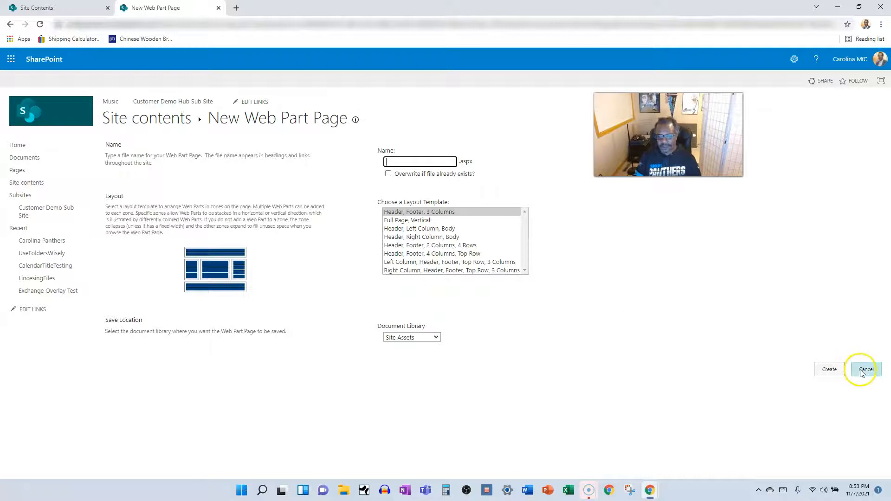
# Step: Cancel the New Web Part Page form without creating a page
pyautogui.click(864, 370)
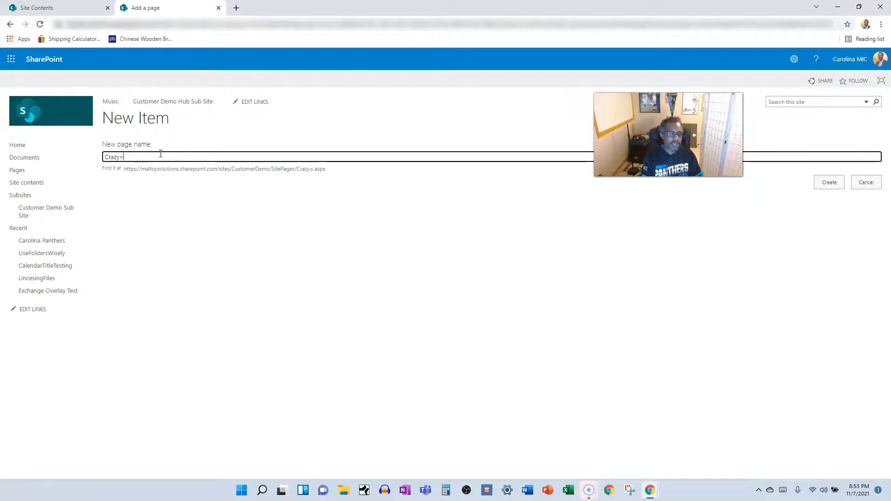
# Step: Name the new wiki page in the New page name box
pyautogui.click(828, 182)
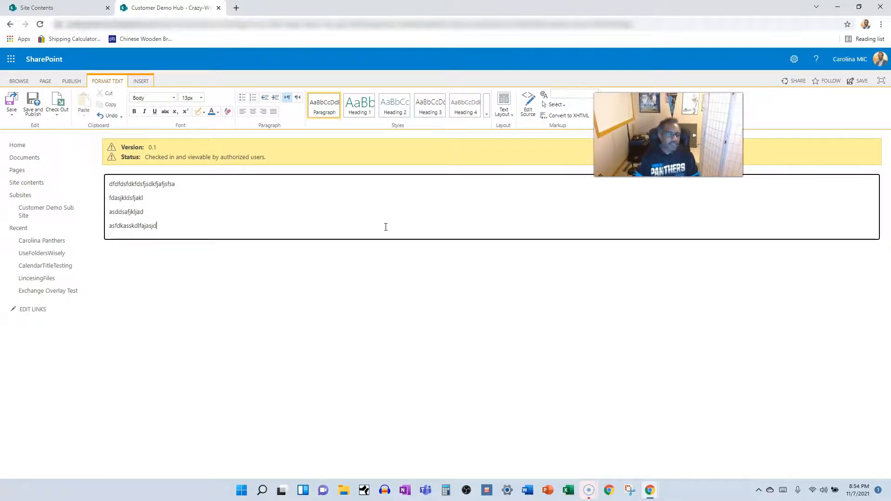
# Step: Write several lines of placeholder text in the wiki page content area
pyautogui.click(11, 102)
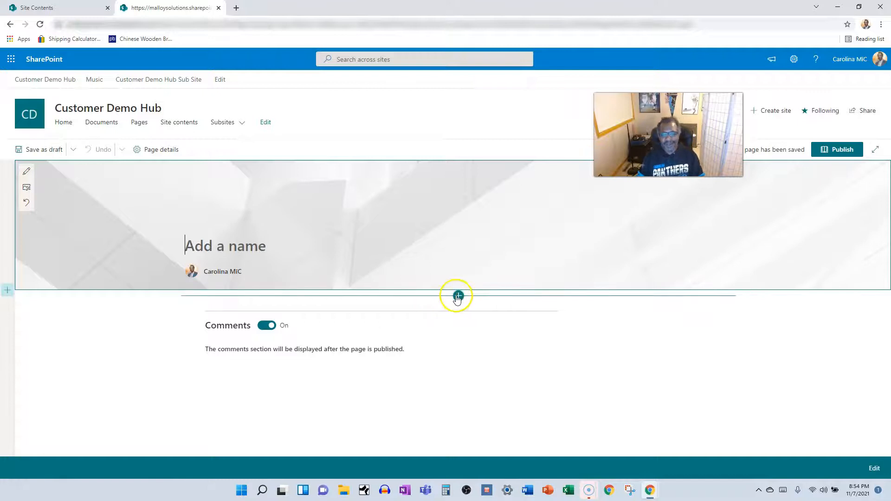
# Step: Add a Text web part to the modern page and enter a line of placeholder text
pyautogui.click(457, 295)
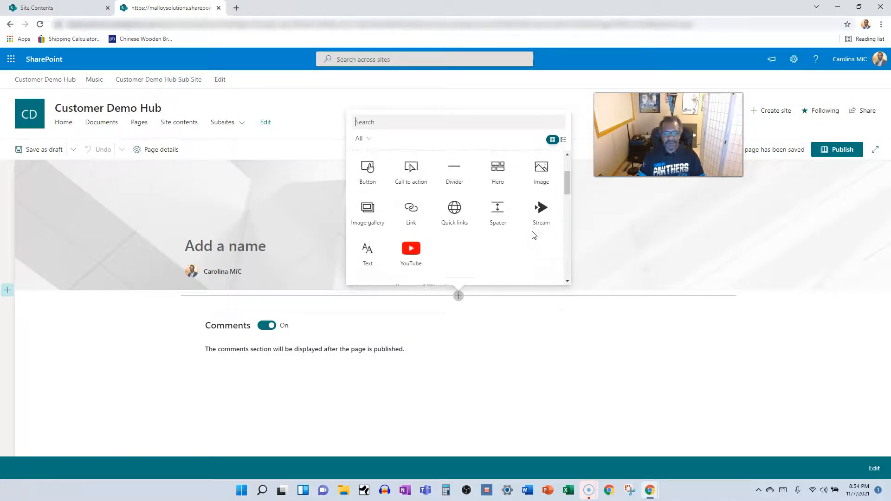
pyautogui.click(367, 252)
pyautogui.write('dfsjlfkldsjflkajsfdssaff')
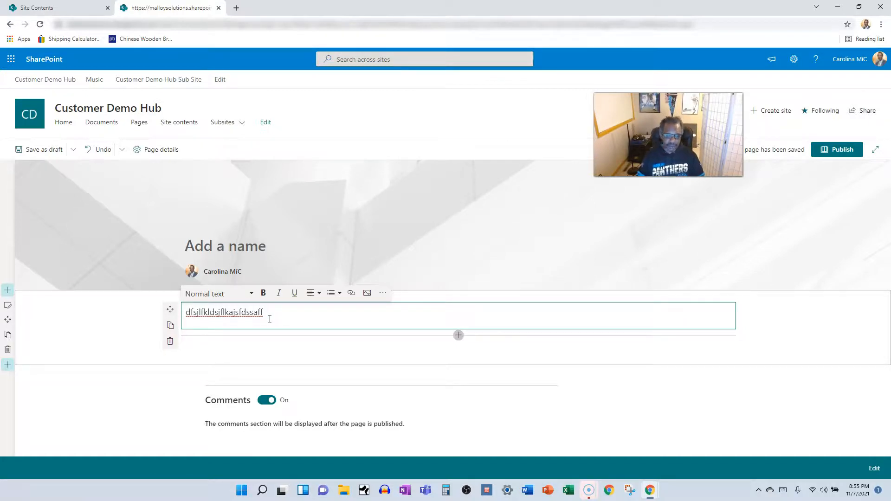